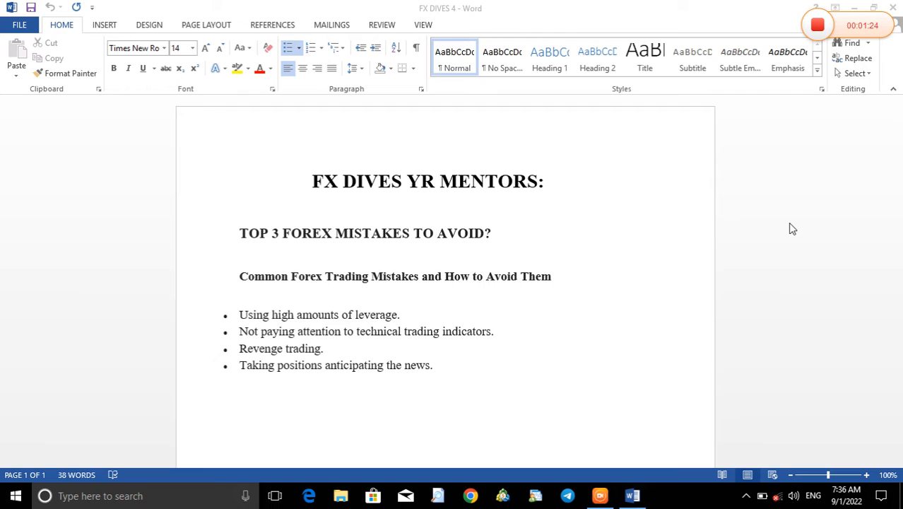
mouse_move(326, 236)
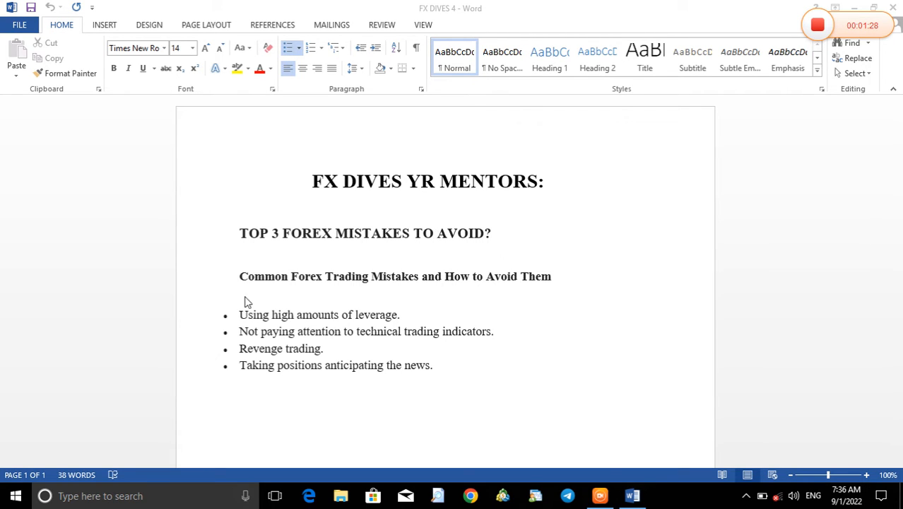
mouse_move(465, 288)
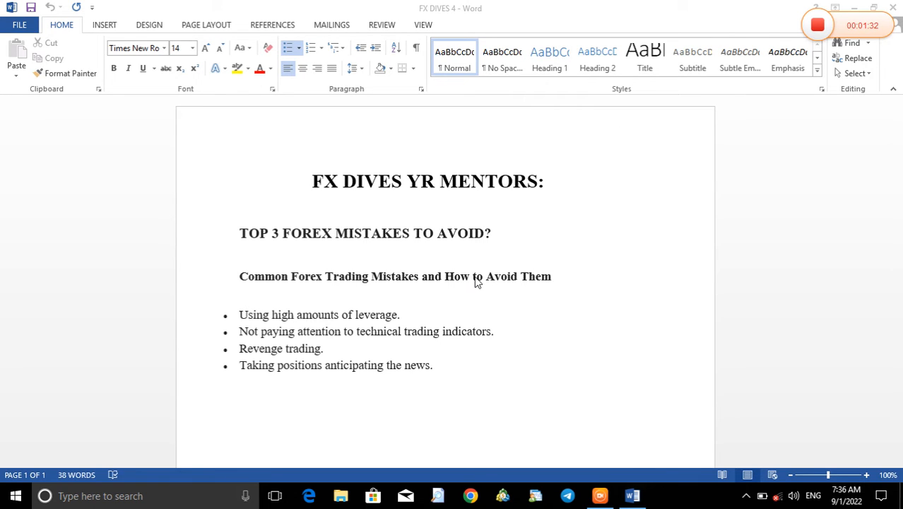
mouse_move(453, 288)
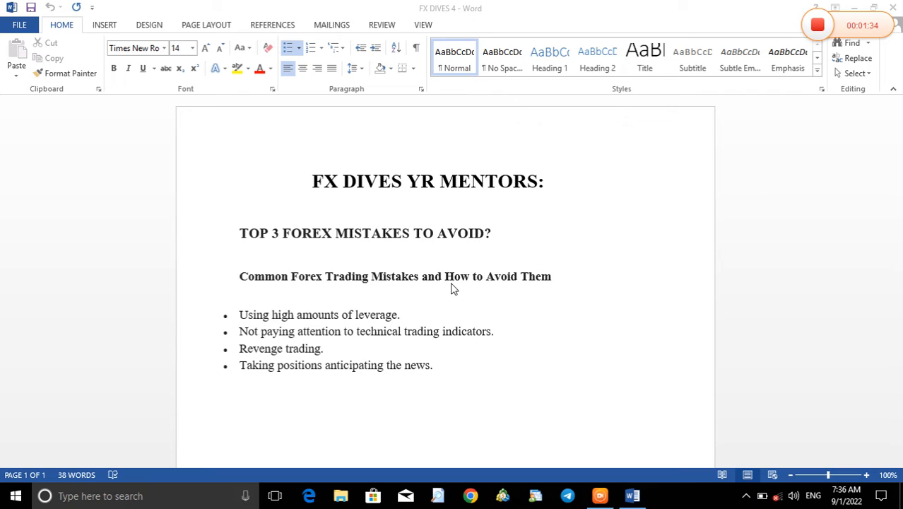
mouse_move(293, 299)
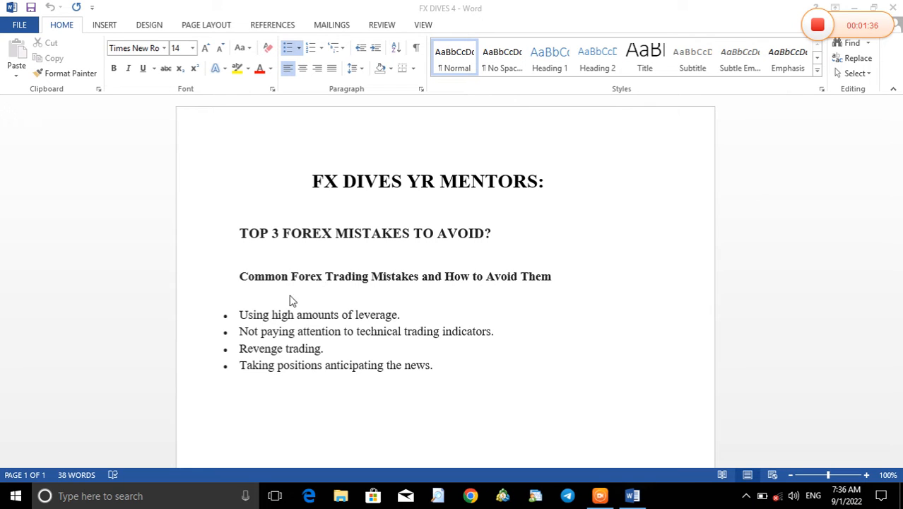
mouse_move(373, 314)
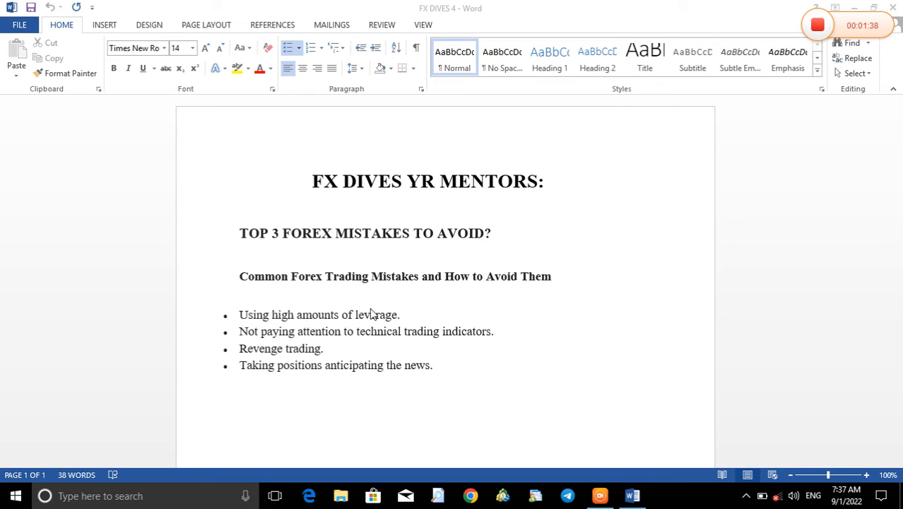
mouse_move(424, 317)
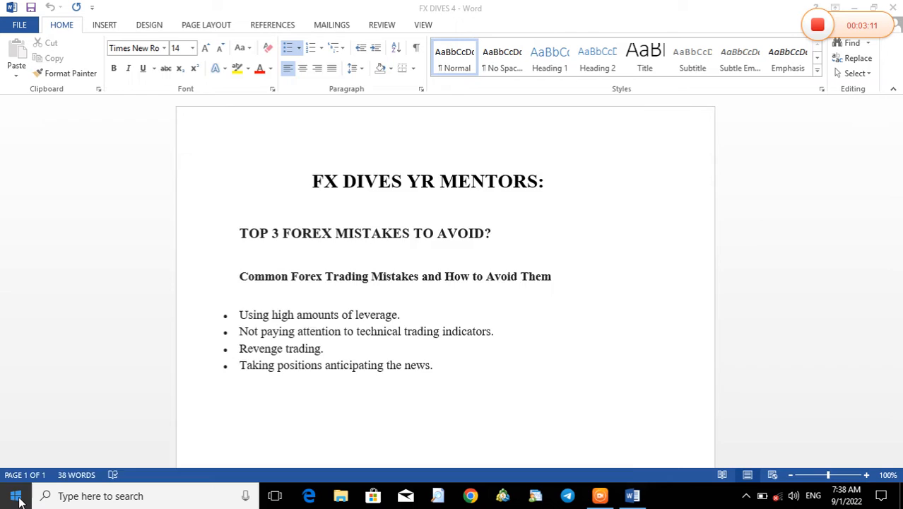
Launch the Calculator app from the Start menu over the forex document.
left_click(15, 494)
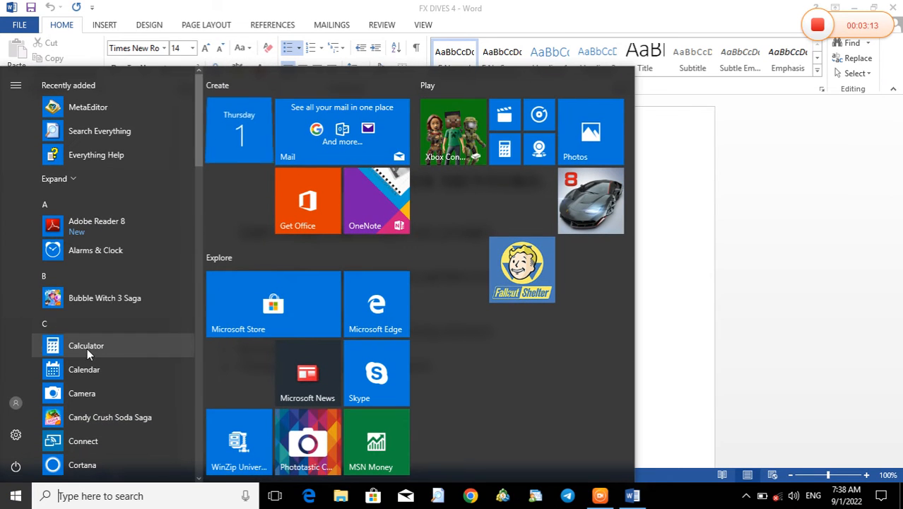
left_click(87, 345)
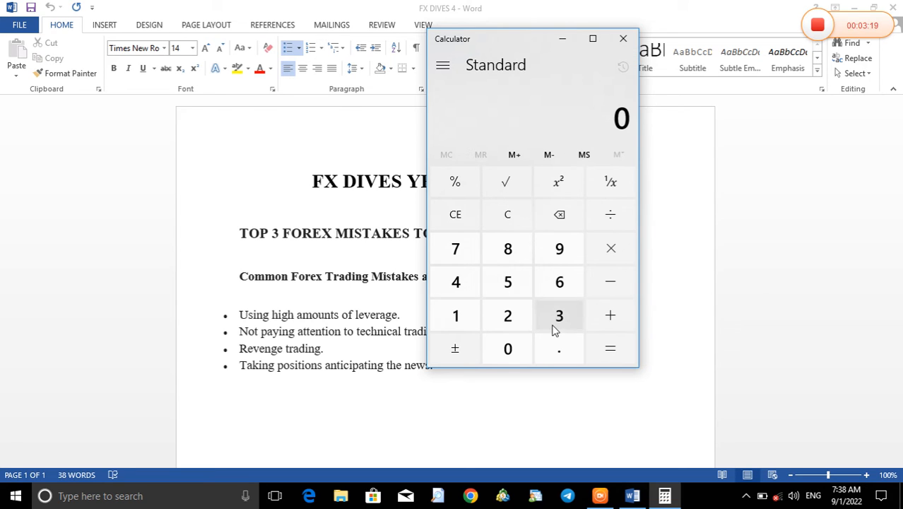
Compute 300 × 3,000 = 900,000, then minimize Calculator to reveal the document.
left_click(507, 348)
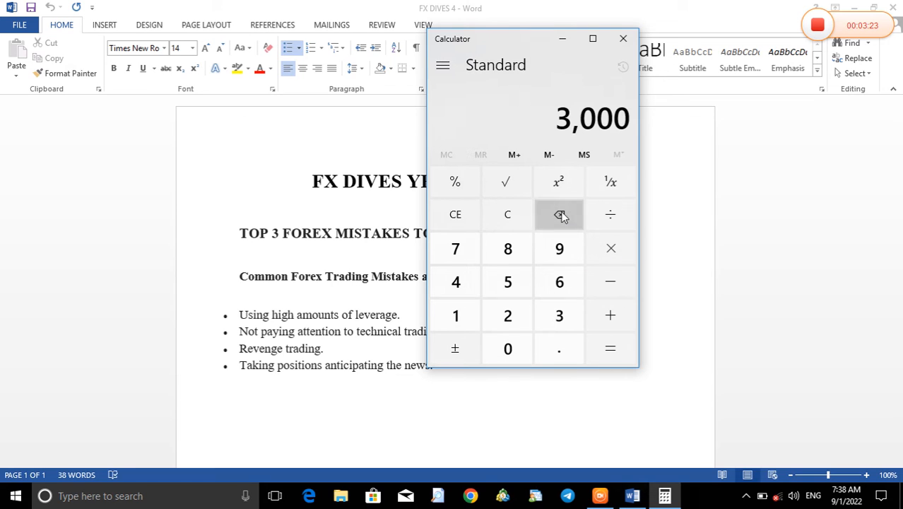
left_click(559, 215)
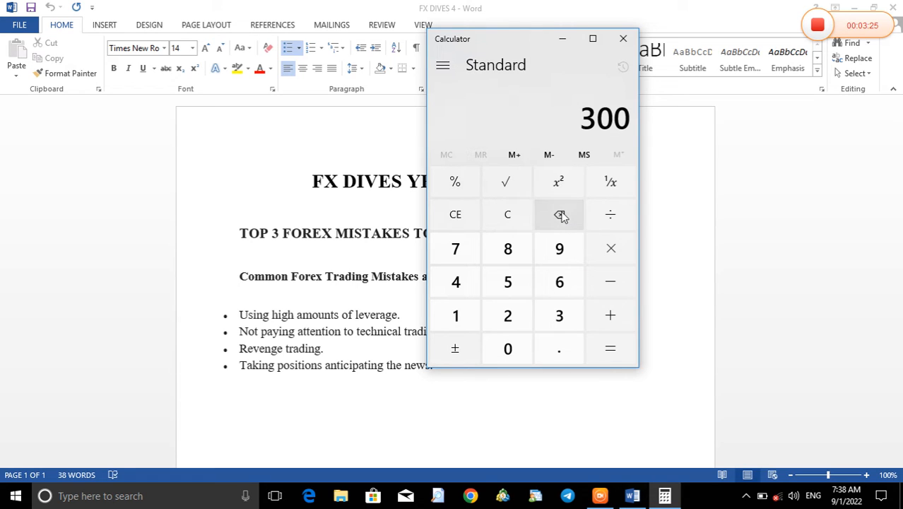
left_click(611, 249)
type("3")
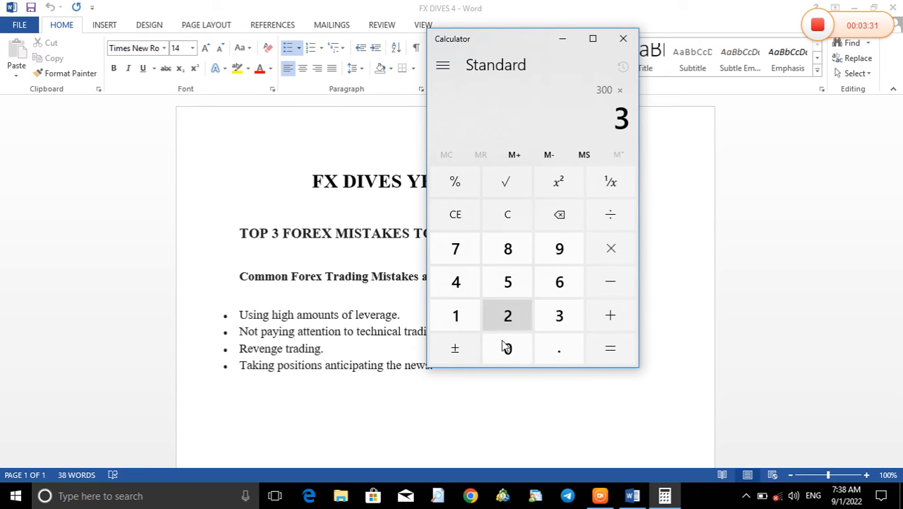
left_click(508, 347)
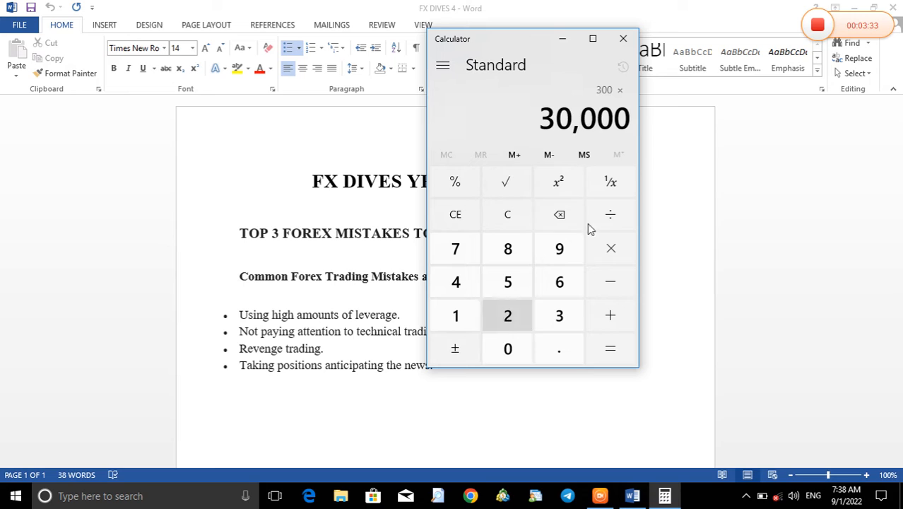
left_click(560, 214)
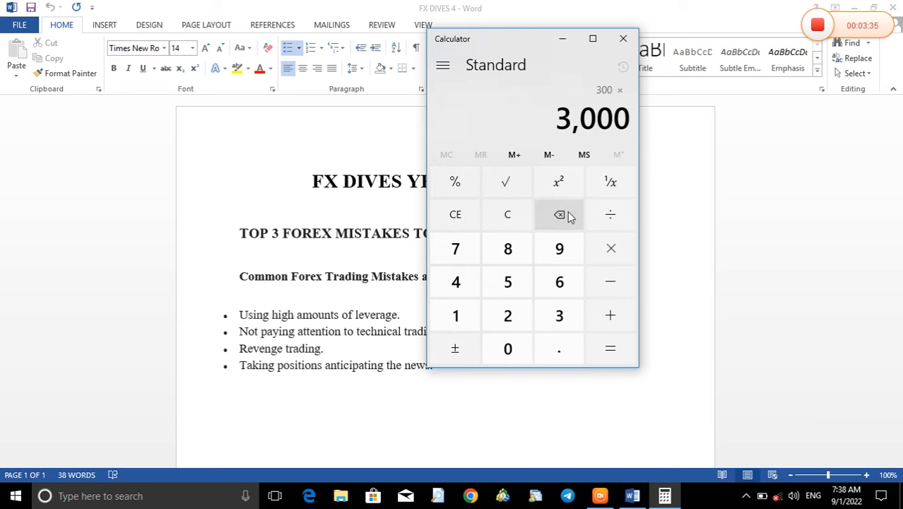
left_click(610, 348)
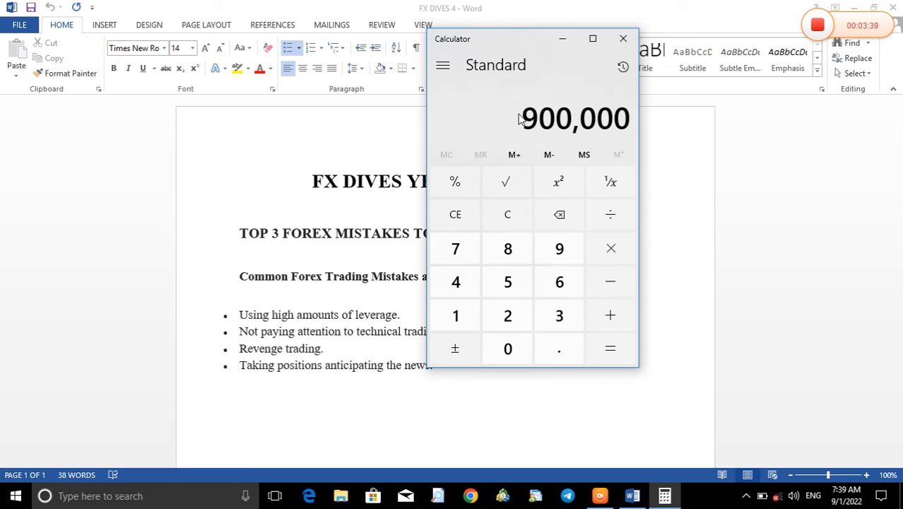
mouse_move(559, 125)
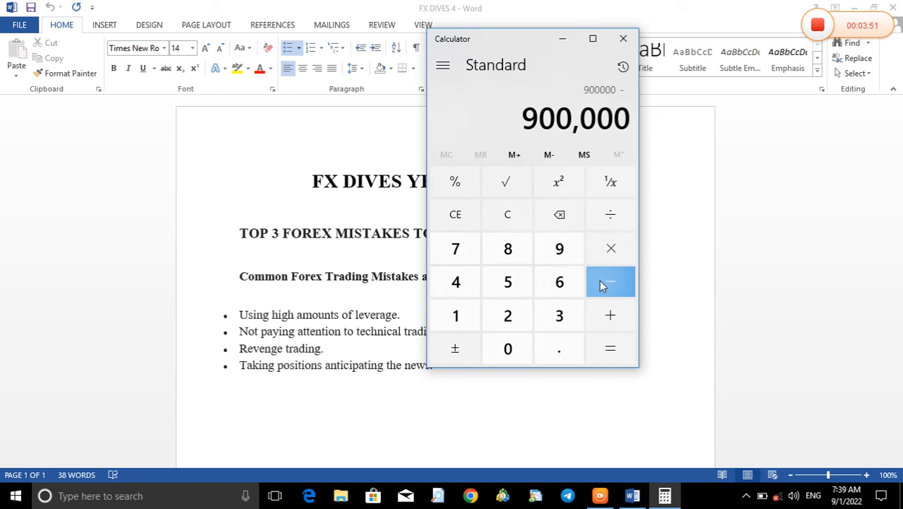
mouse_move(600, 155)
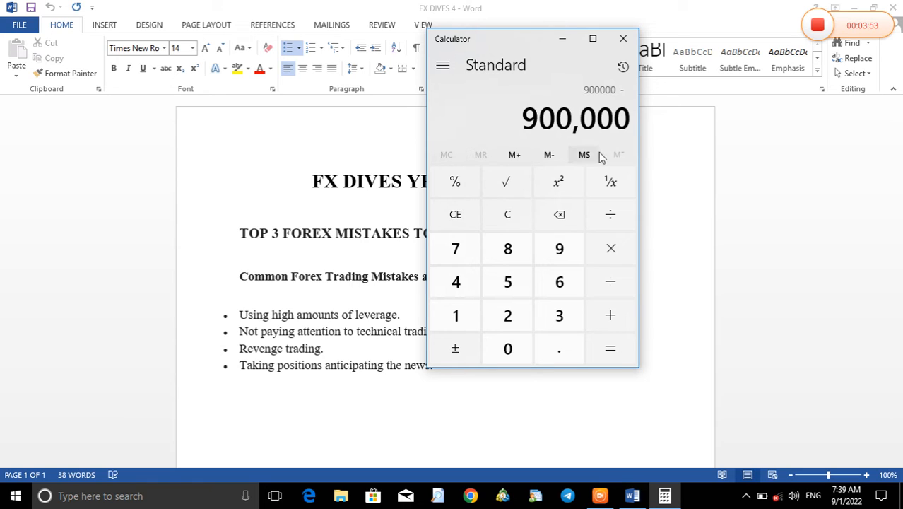
left_click(507, 214)
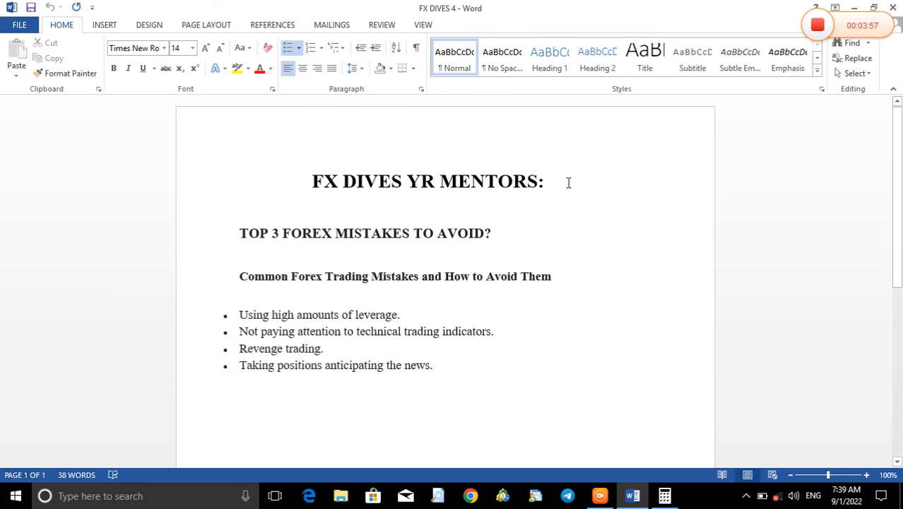
Switch back to the forex mistakes document and point at the final bullet about anticipating the news.
left_click(433, 364)
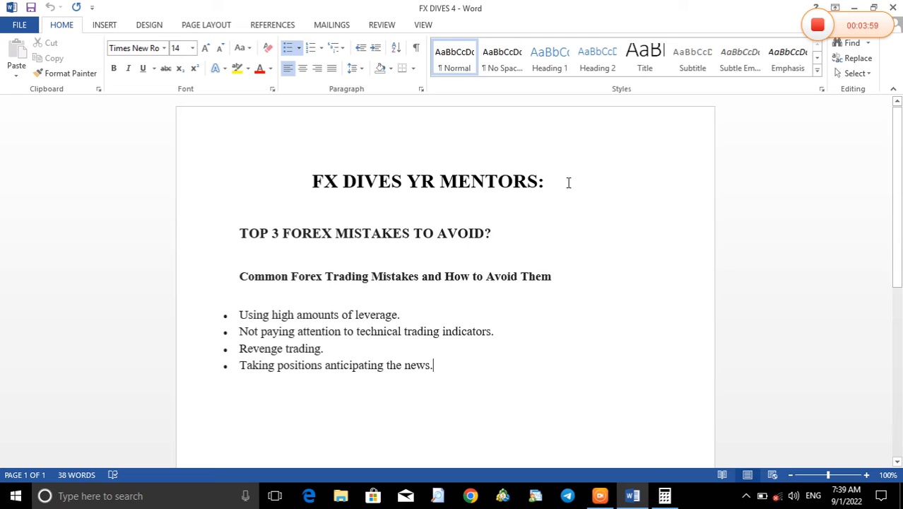
left_click(662, 495)
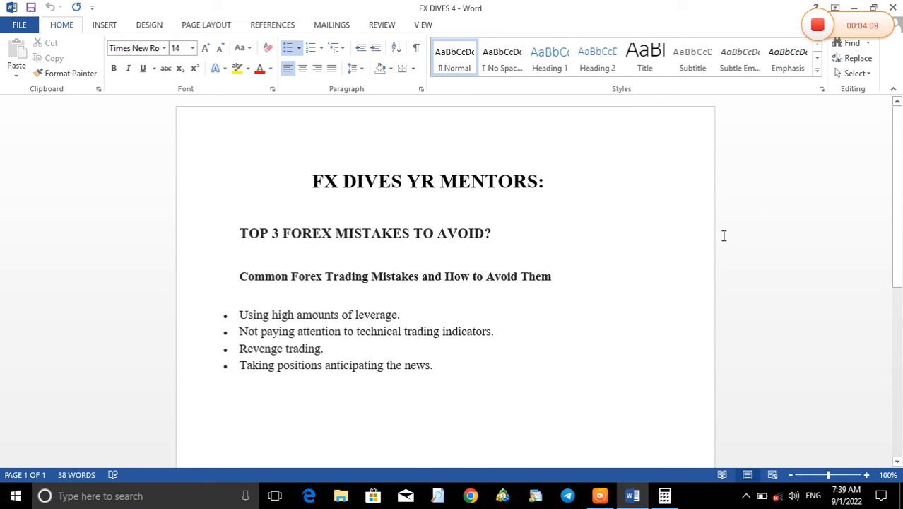
left_click(432, 365)
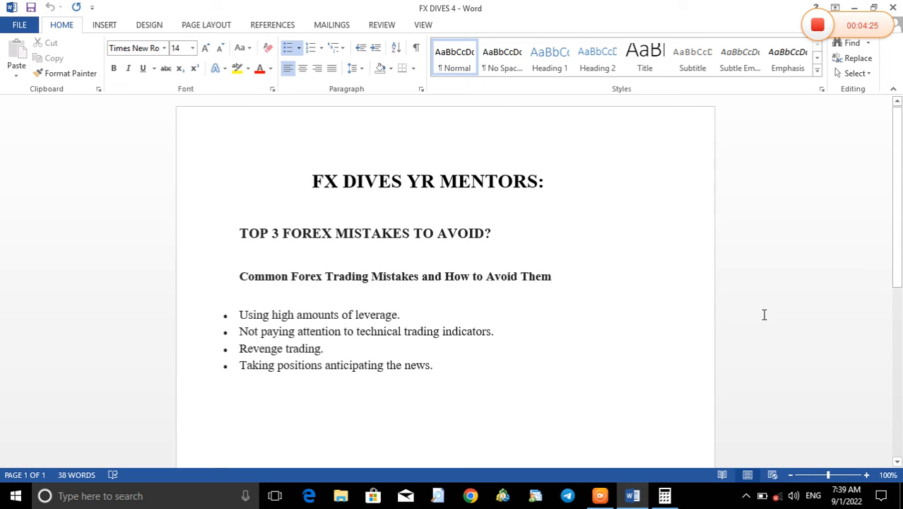
left_click(433, 365)
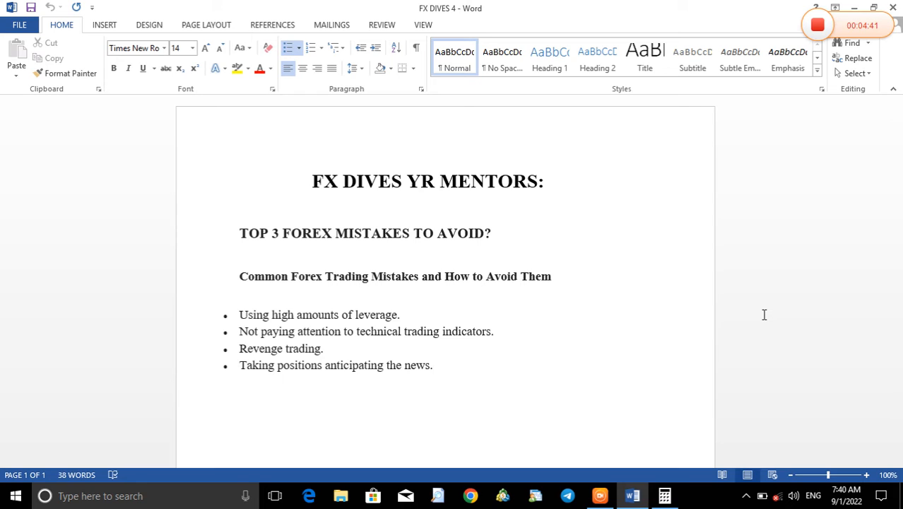
left_click(433, 365)
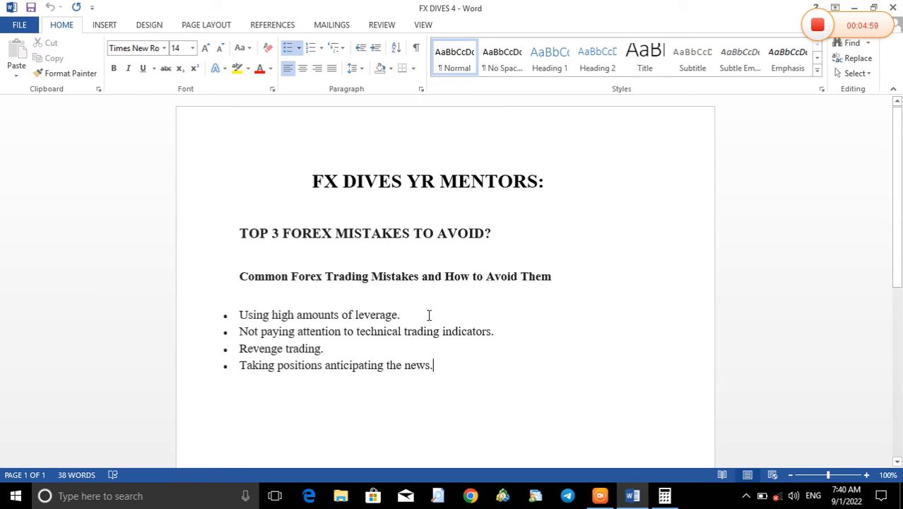
mouse_move(560, 319)
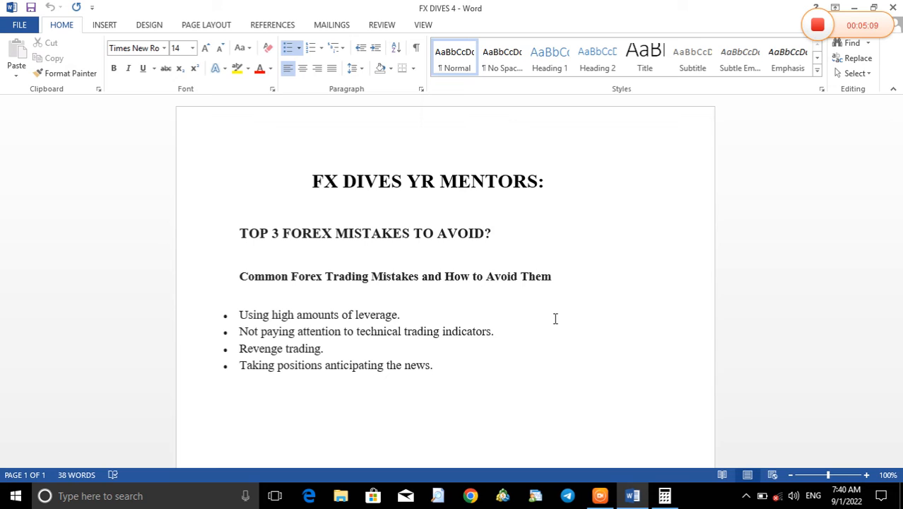
left_click(433, 364)
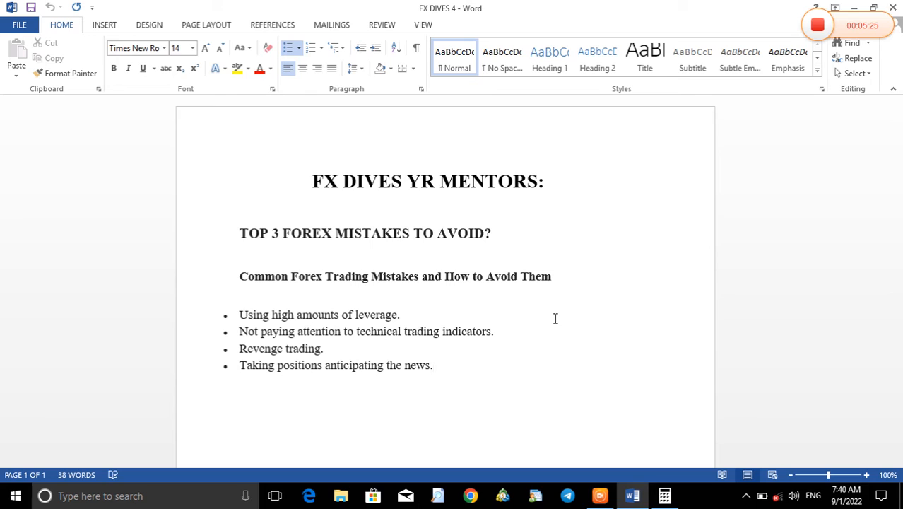
left_click(432, 364)
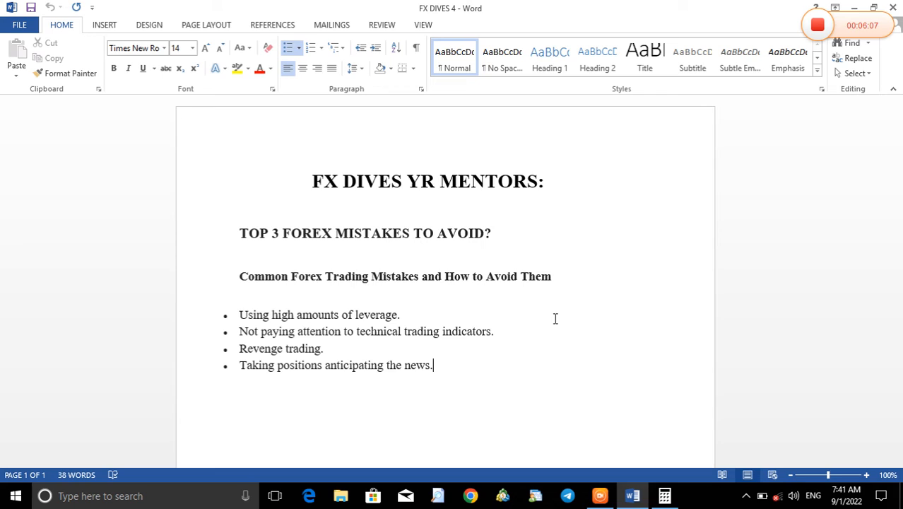
mouse_move(443, 338)
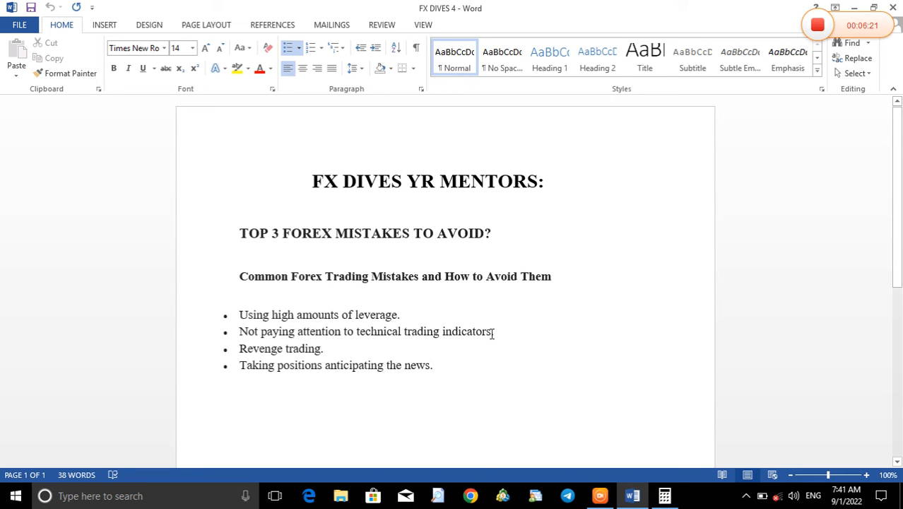
left_click(432, 364)
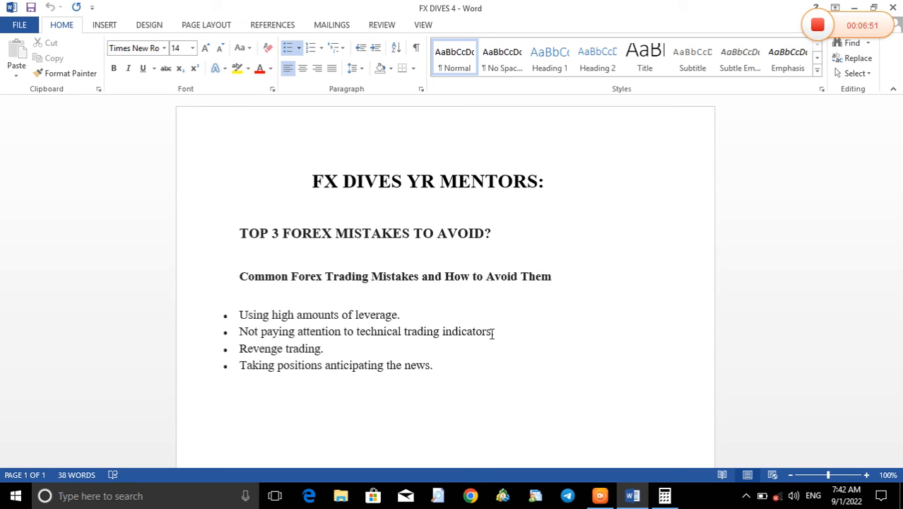
left_click(432, 364)
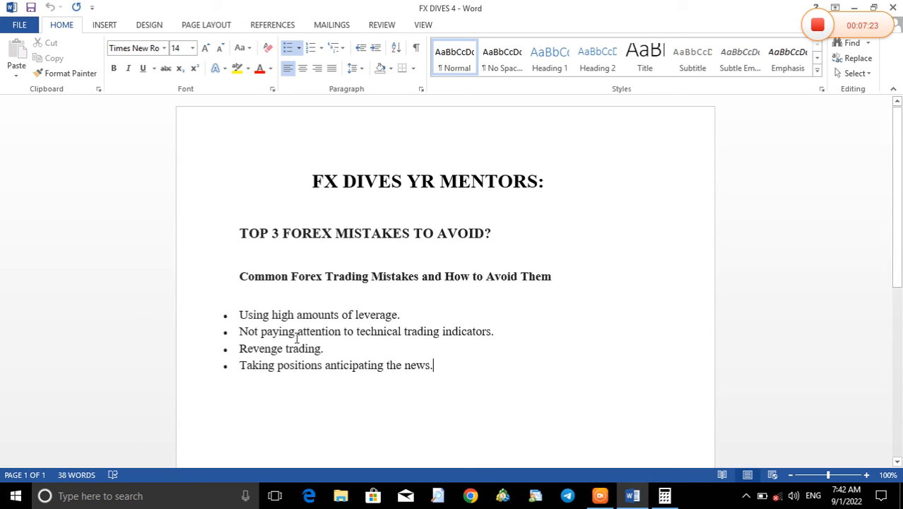
mouse_move(342, 352)
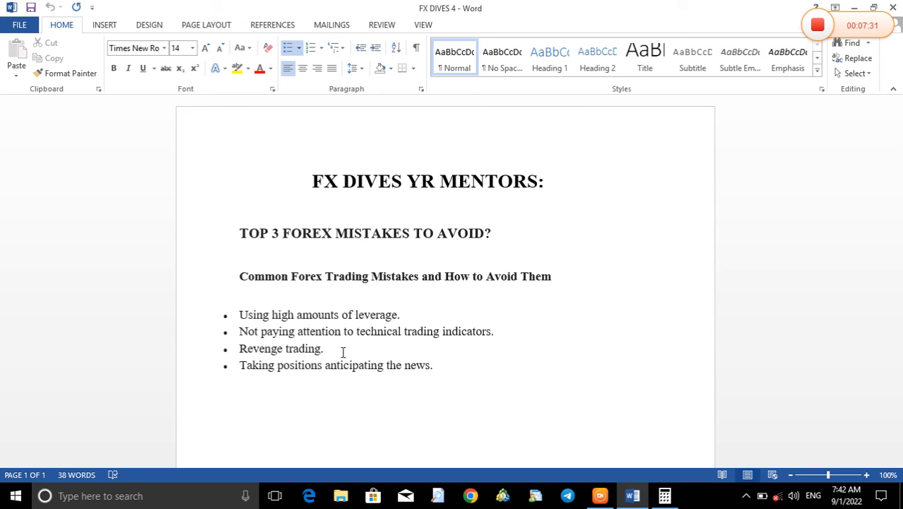
left_click(433, 365)
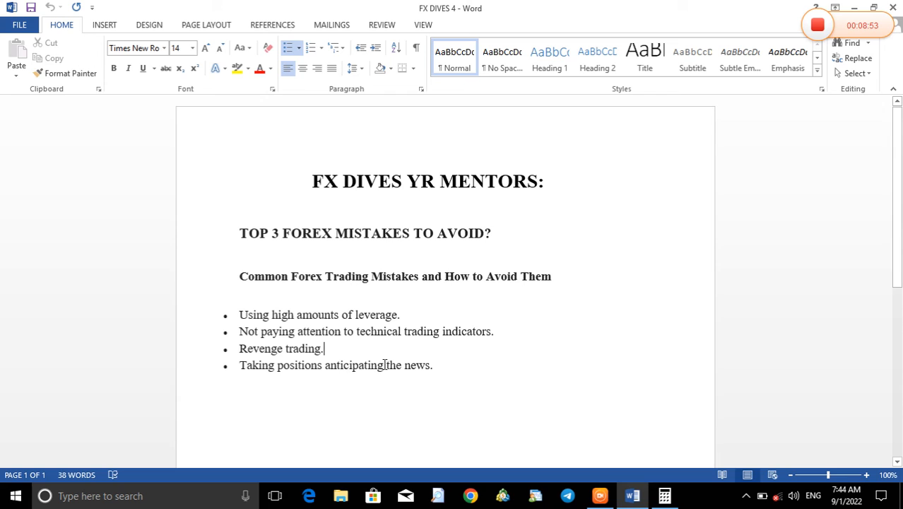
mouse_move(435, 376)
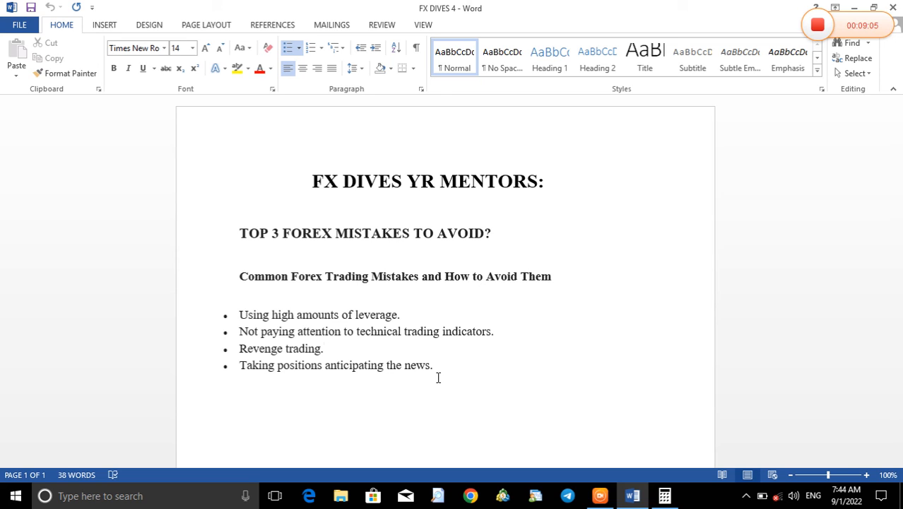
left_click(325, 348)
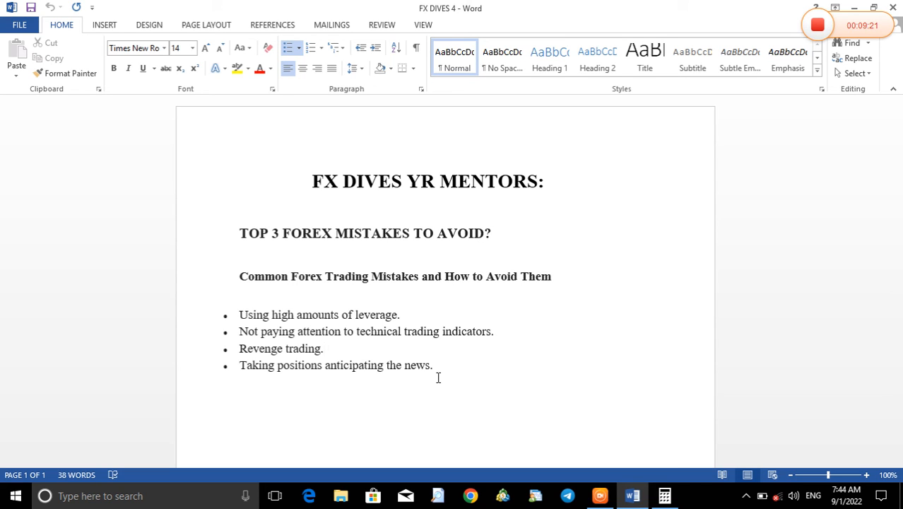
left_click(323, 348)
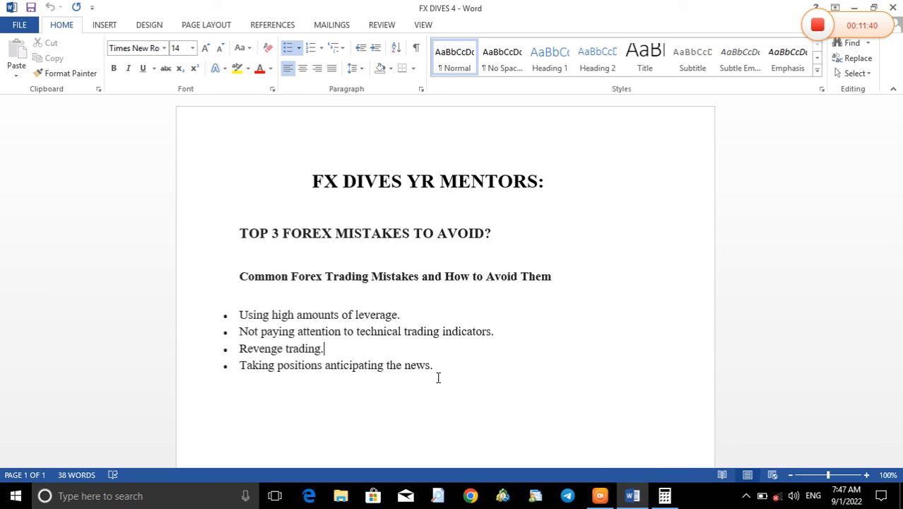
mouse_move(819, 43)
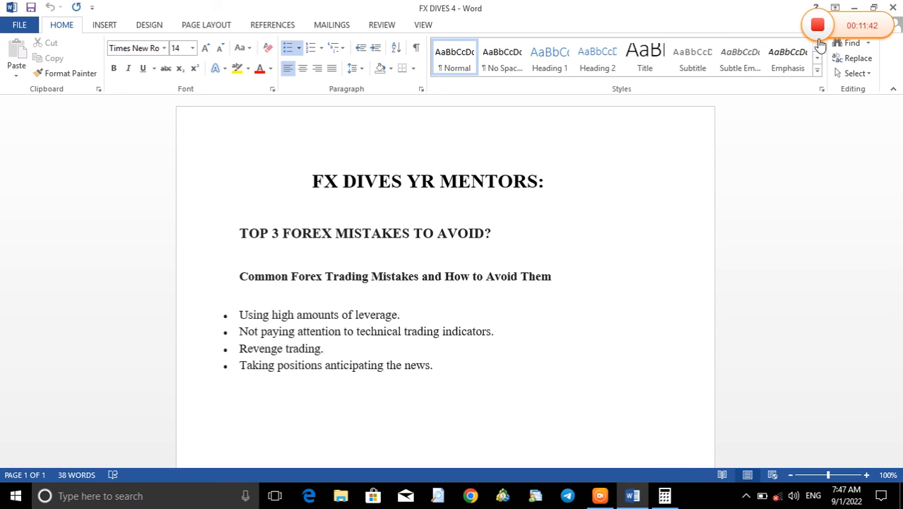
left_click(323, 348)
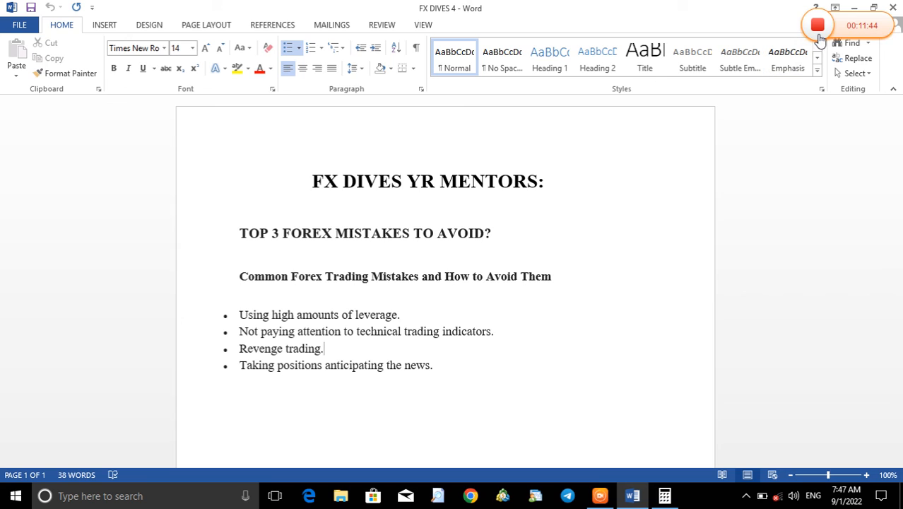